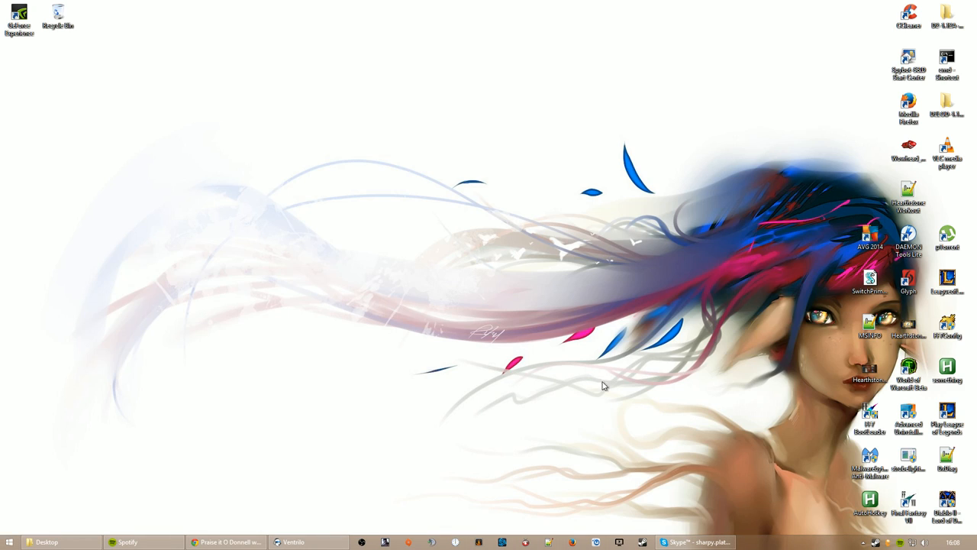
{"action": "mouse_move", "coordinate": [131, 509]}
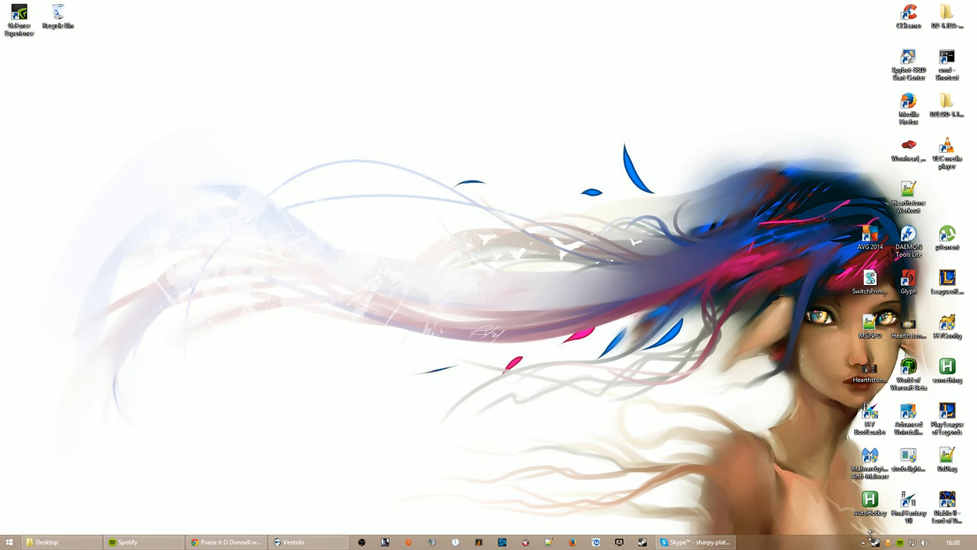
Poke around the taskbar, Start menu and notification area before locating the shortcut
{"action": "left_click", "coordinate": [864, 541]}
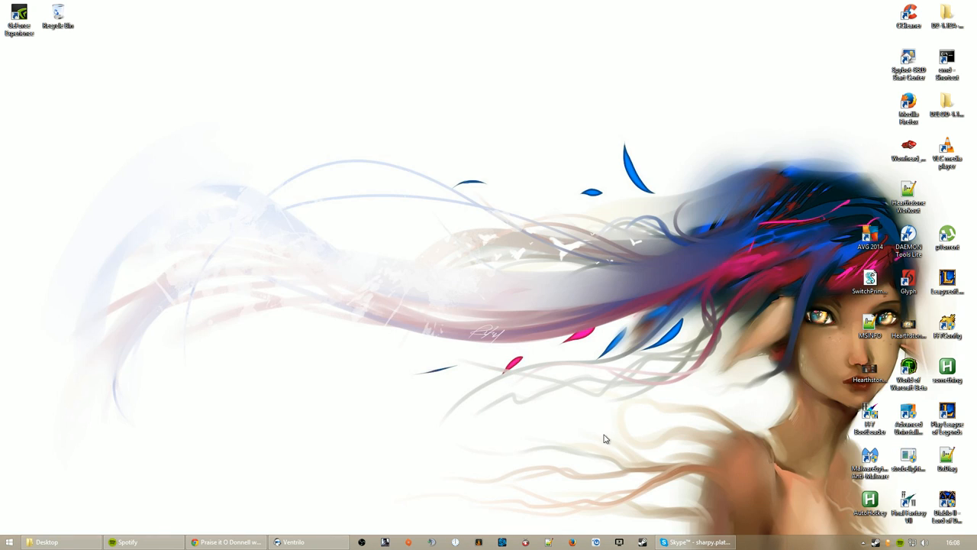
{"action": "left_click", "coordinate": [9, 541]}
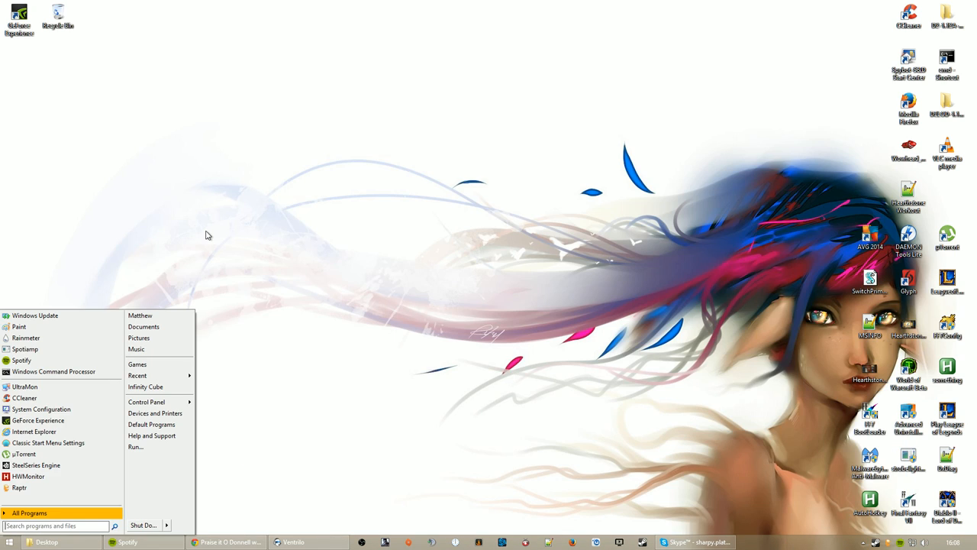
{"action": "left_click", "coordinate": [9, 541]}
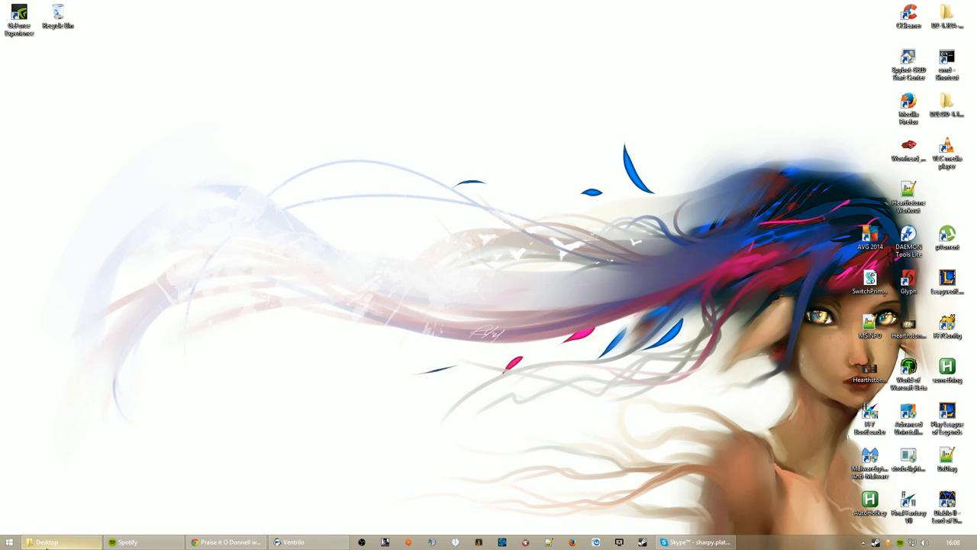
{"action": "left_click", "coordinate": [19, 19]}
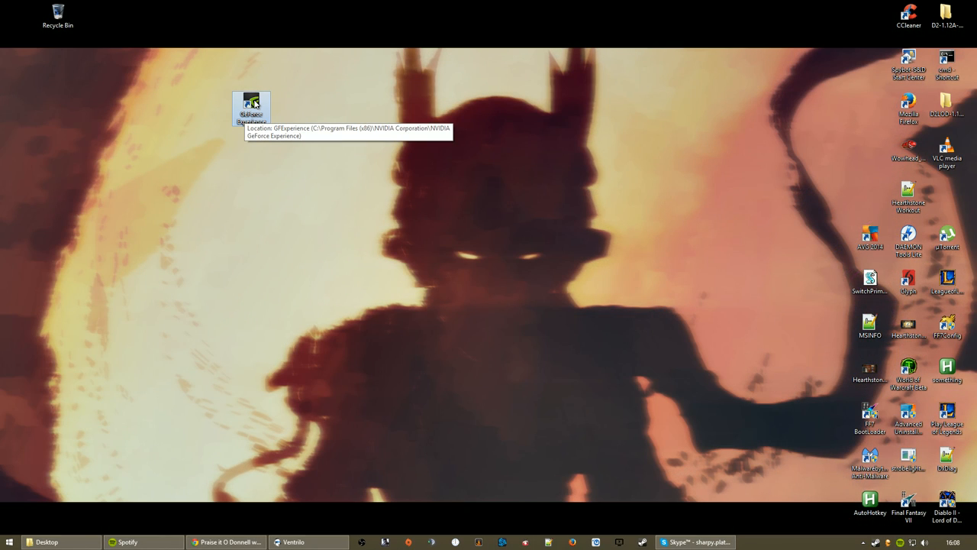
{"action": "left_click", "coordinate": [889, 542]}
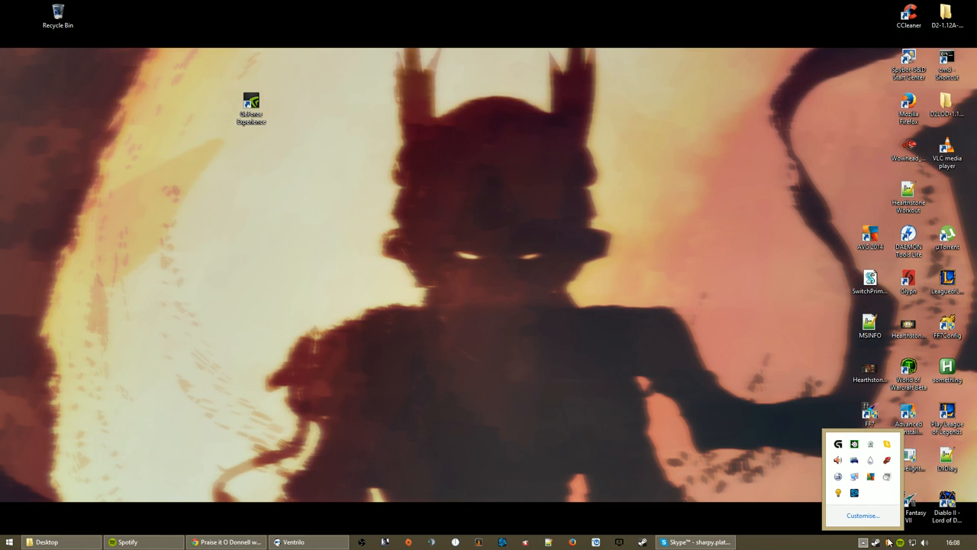
{"action": "mouse_move", "coordinate": [290, 125]}
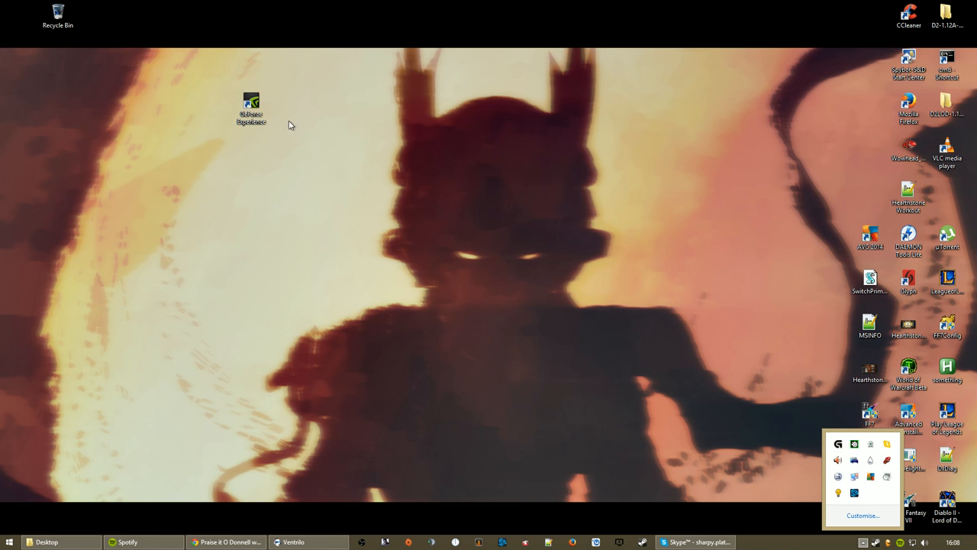
Bring up Properties for the GeForce Experience shortcut to set Run as administrator
{"action": "right_click", "coordinate": [250, 107]}
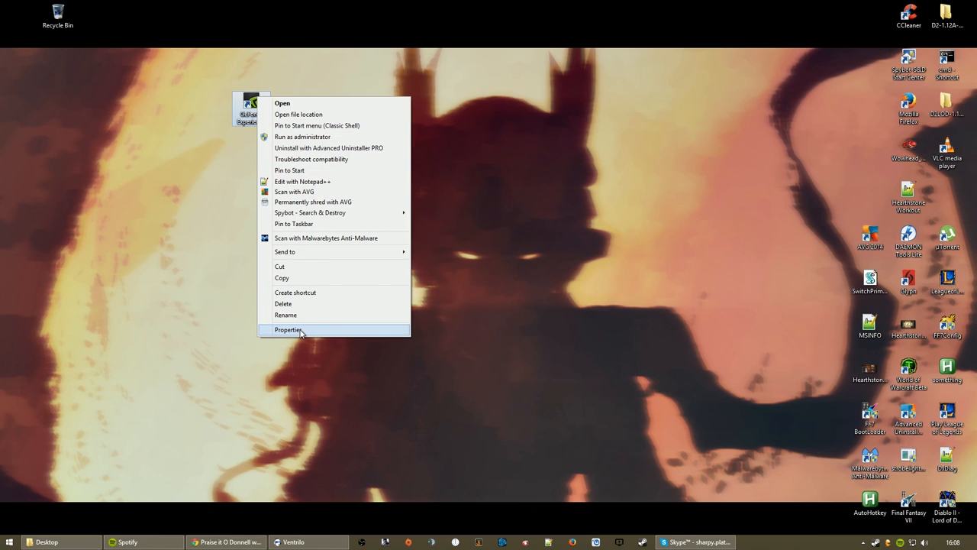
{"action": "left_click", "coordinate": [288, 329]}
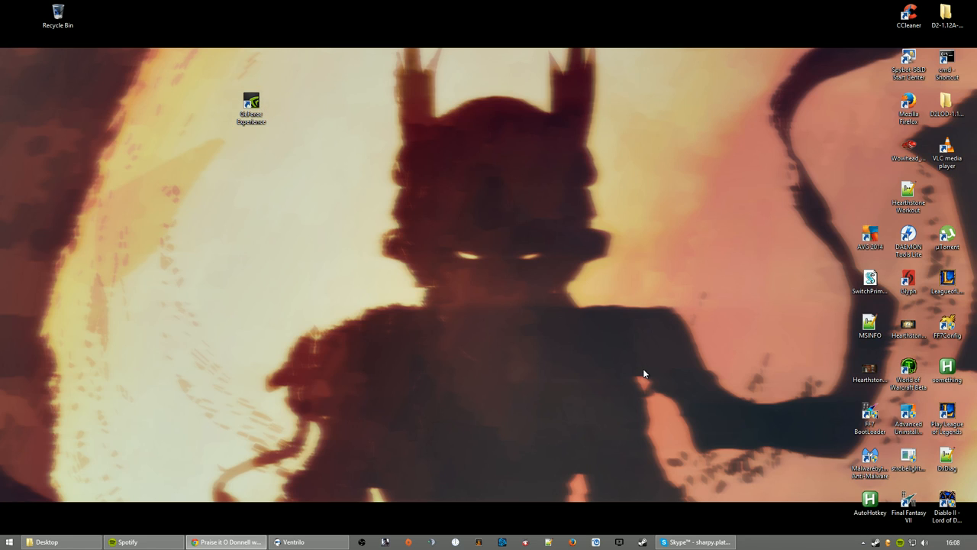
{"action": "mouse_move", "coordinate": [888, 531]}
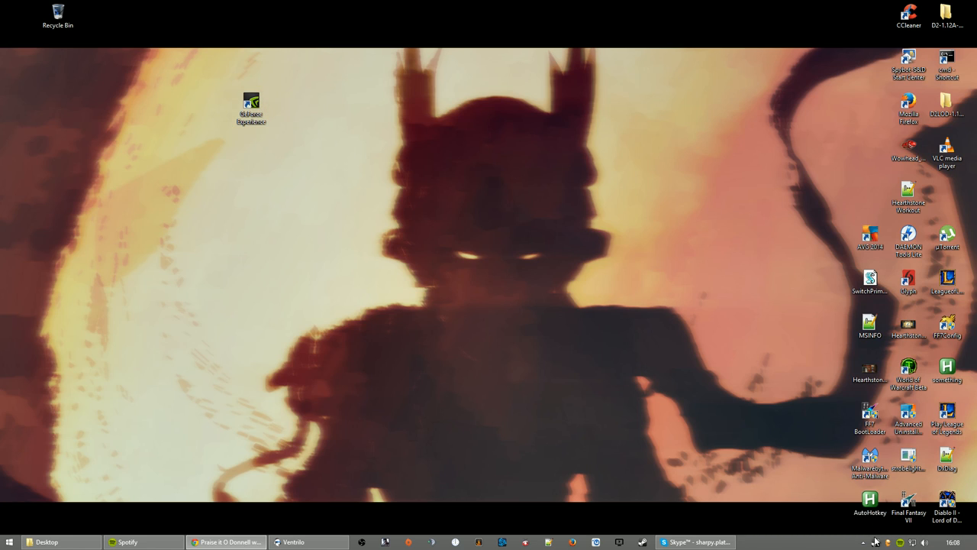
{"action": "mouse_move", "coordinate": [863, 542]}
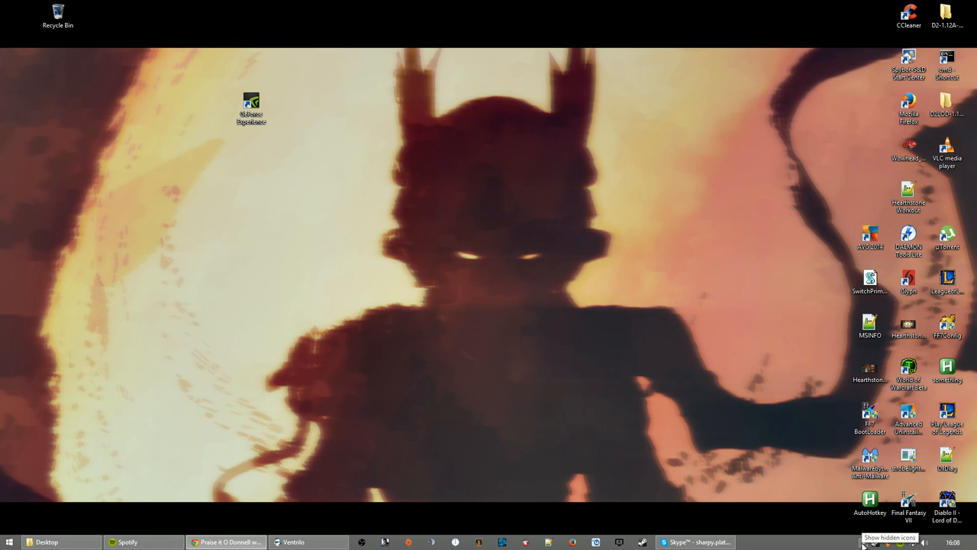
Bring up the Windows recording devices list and browse the headset and webcam microphones
{"action": "left_click", "coordinate": [864, 542]}
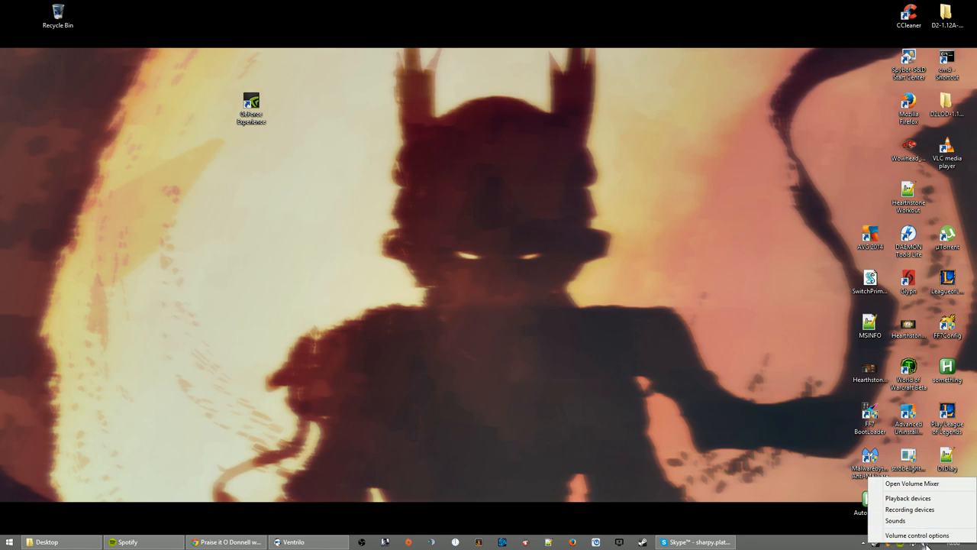
{"action": "left_click", "coordinate": [910, 510]}
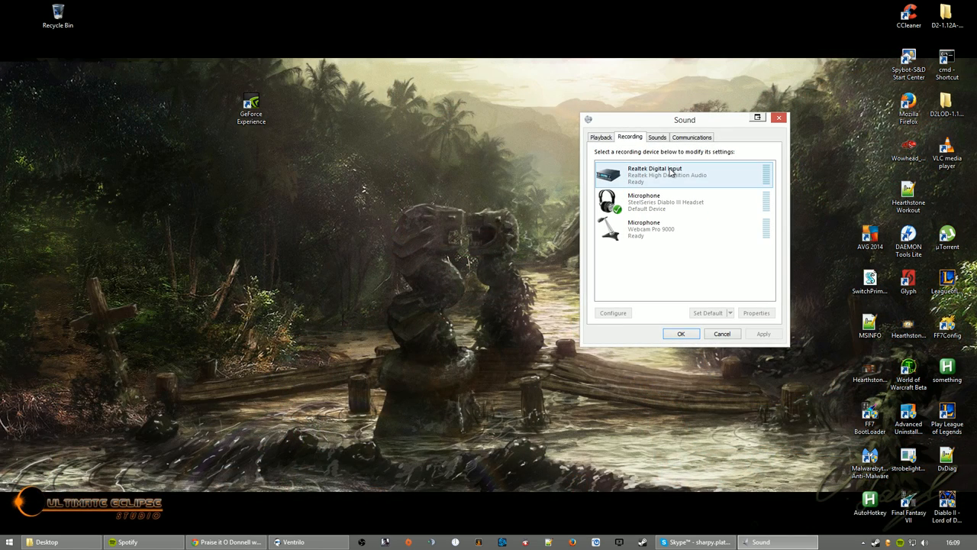
{"action": "left_click", "coordinate": [664, 201]}
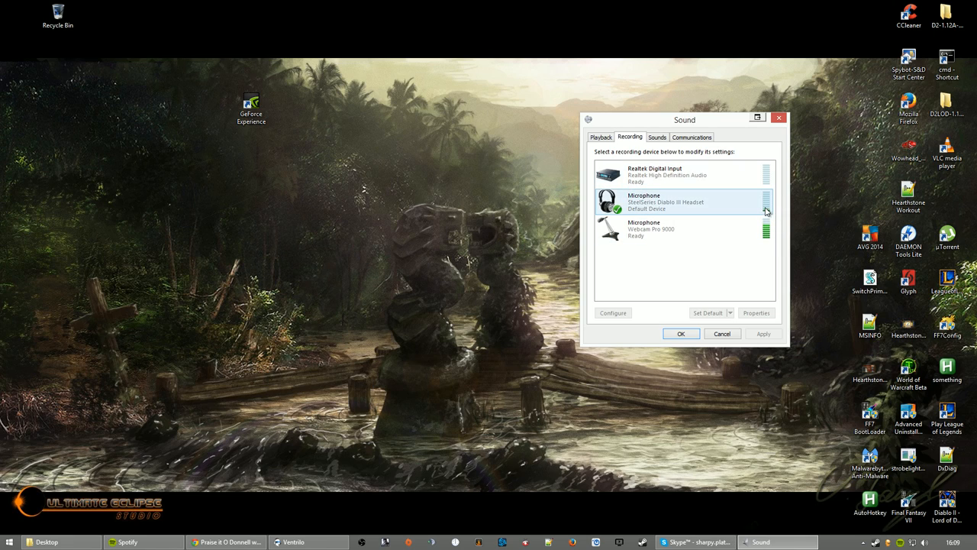
{"action": "left_click", "coordinate": [684, 229]}
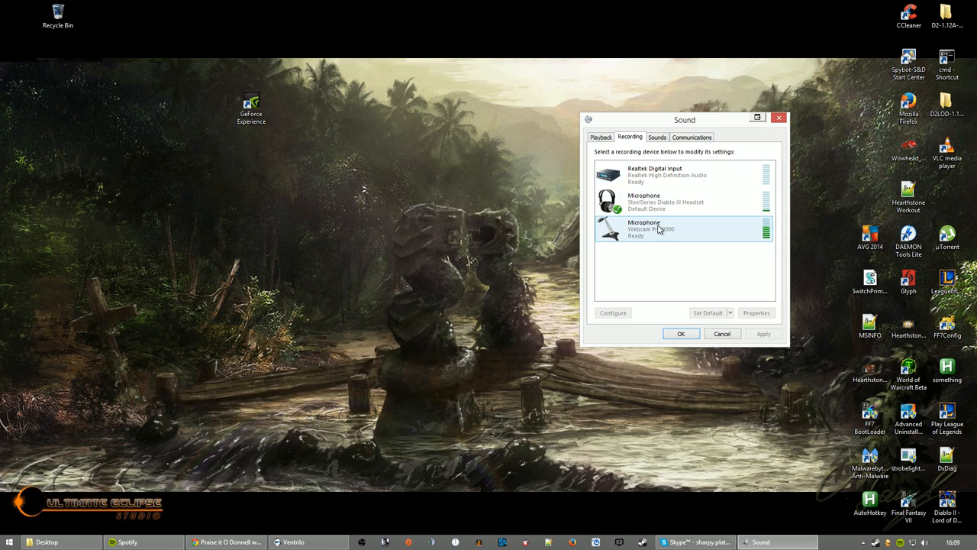
Disable the Realtek Digital Input recording device
{"action": "left_click", "coordinate": [672, 174]}
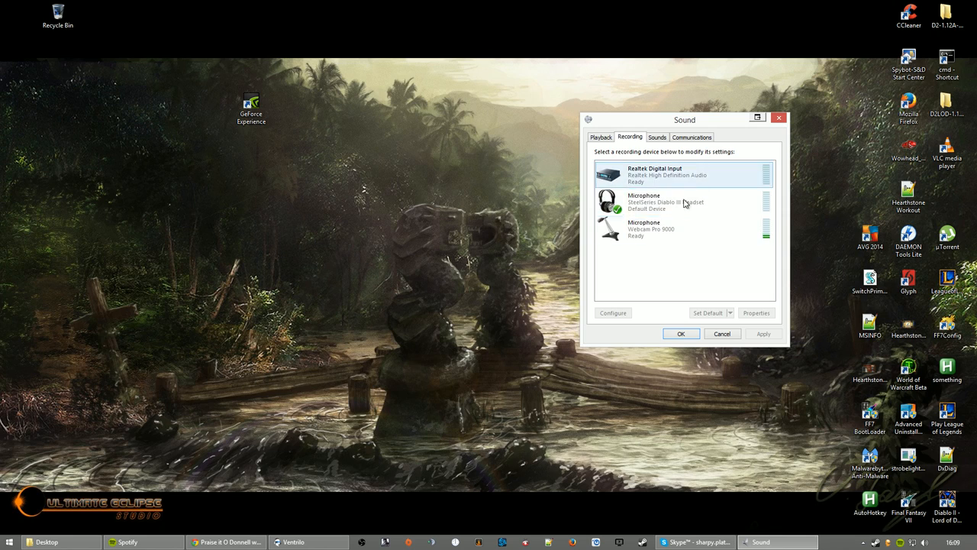
{"action": "left_click", "coordinate": [680, 201]}
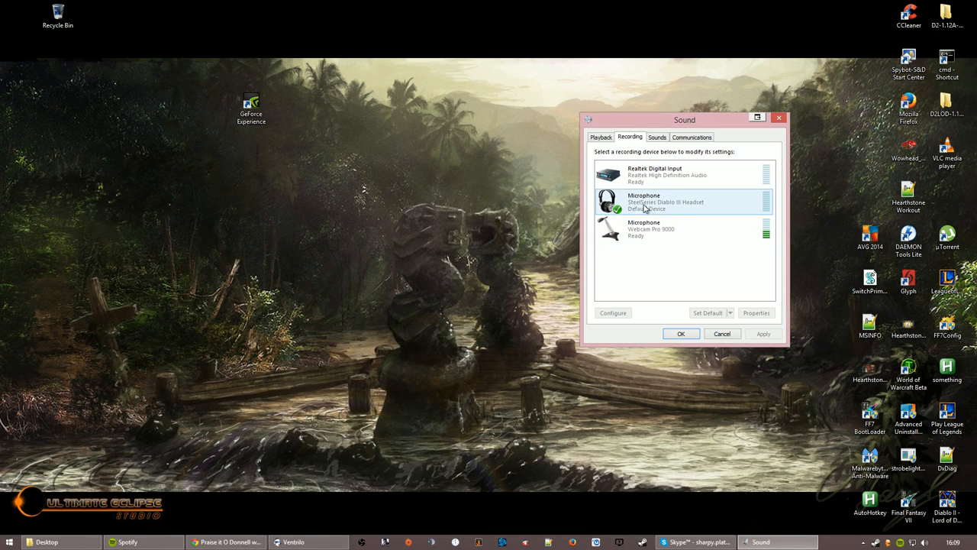
{"action": "right_click", "coordinate": [644, 229]}
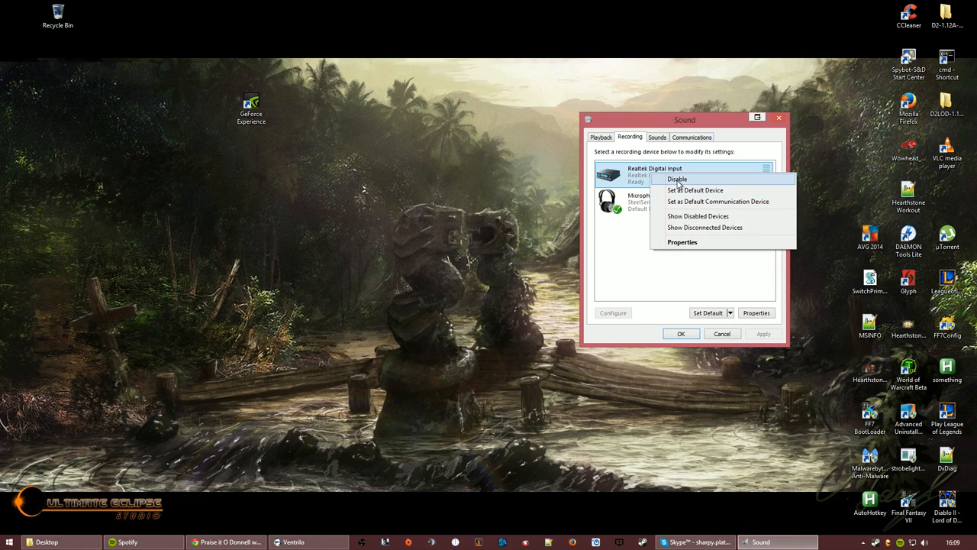
{"action": "left_click", "coordinate": [677, 178]}
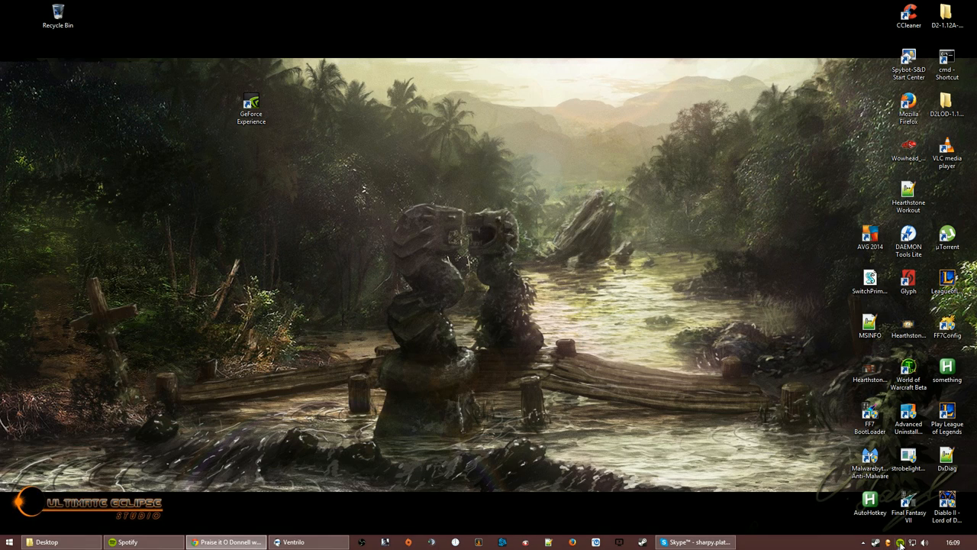
Launch GeForce Experience and go to its ShadowPlay preferences and recording panel
{"action": "left_click", "coordinate": [250, 107]}
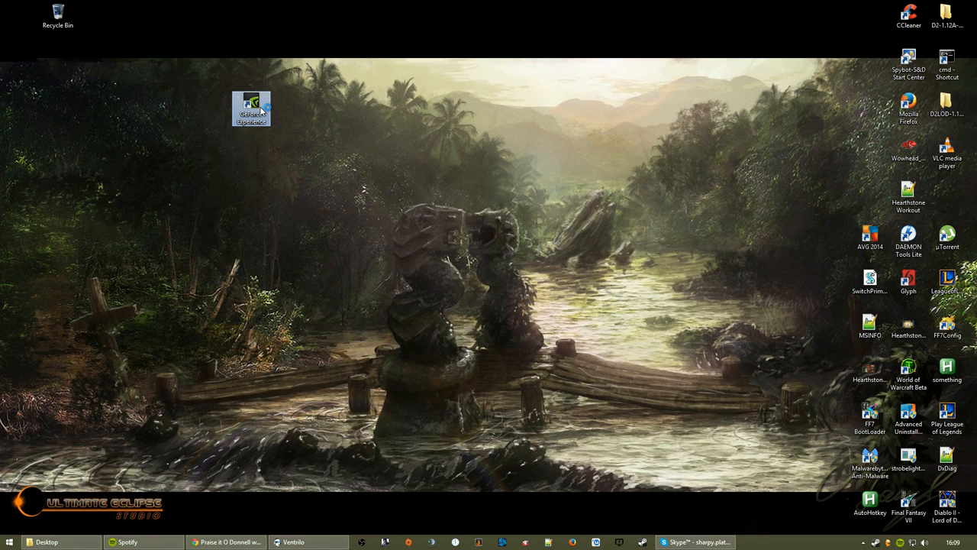
{"action": "double_click", "coordinate": [250, 106]}
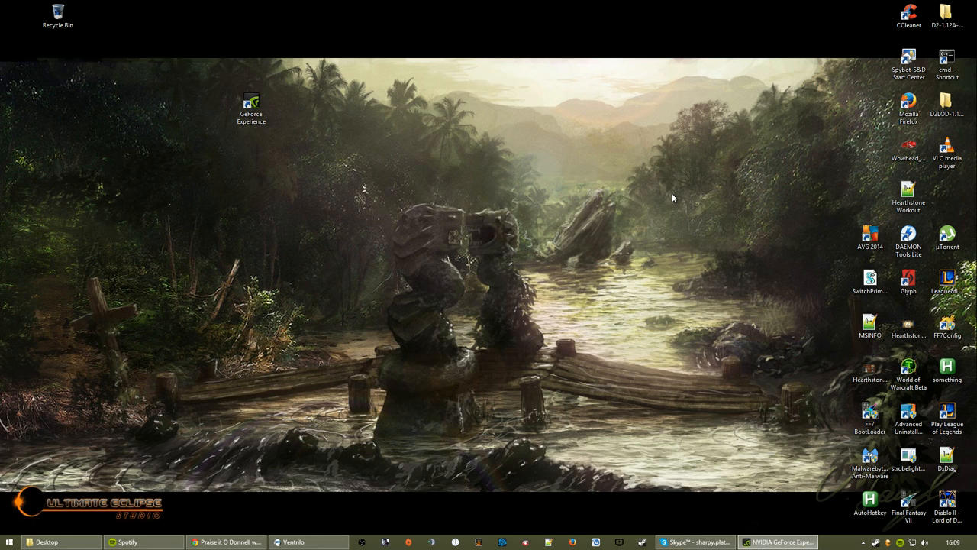
{"action": "left_click", "coordinate": [777, 541]}
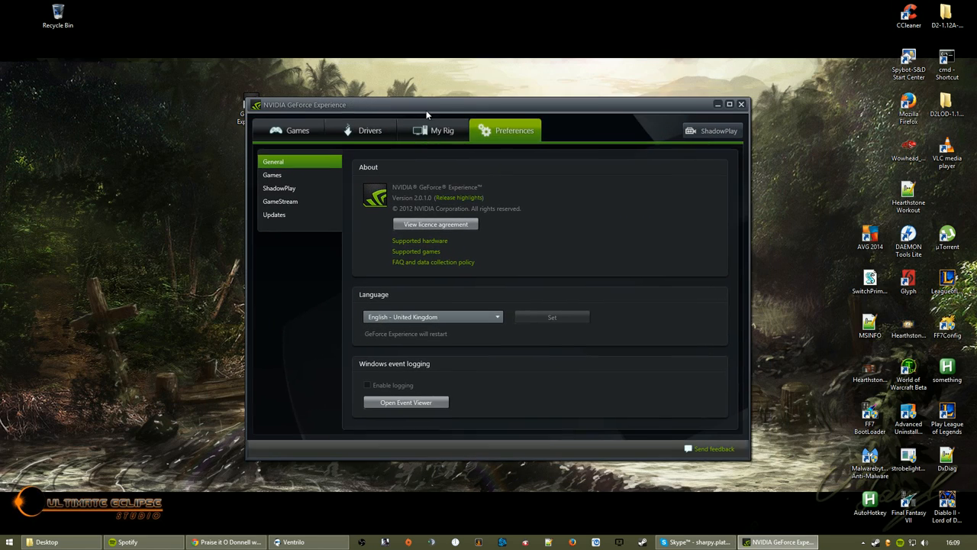
{"action": "left_click", "coordinate": [279, 188]}
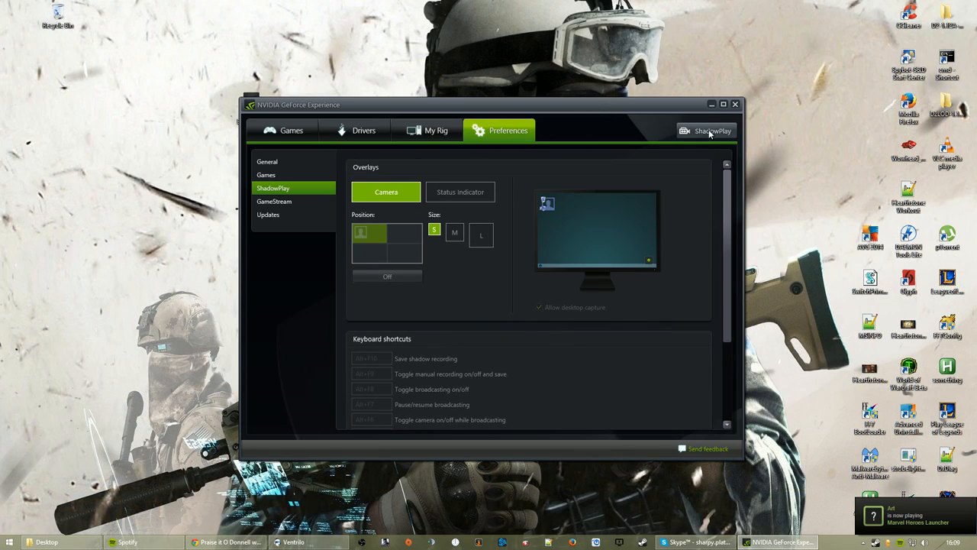
{"action": "left_click", "coordinate": [711, 132]}
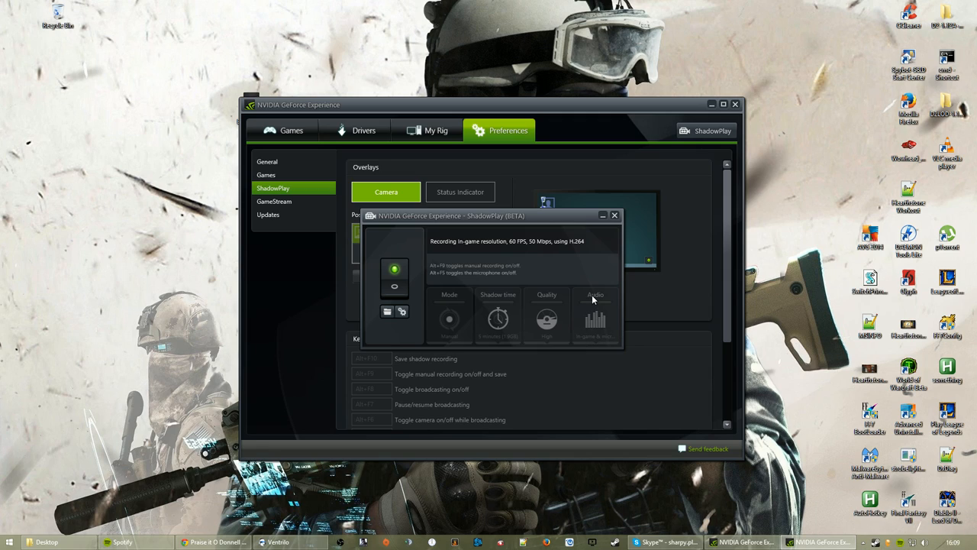
{"action": "mouse_move", "coordinate": [605, 319]}
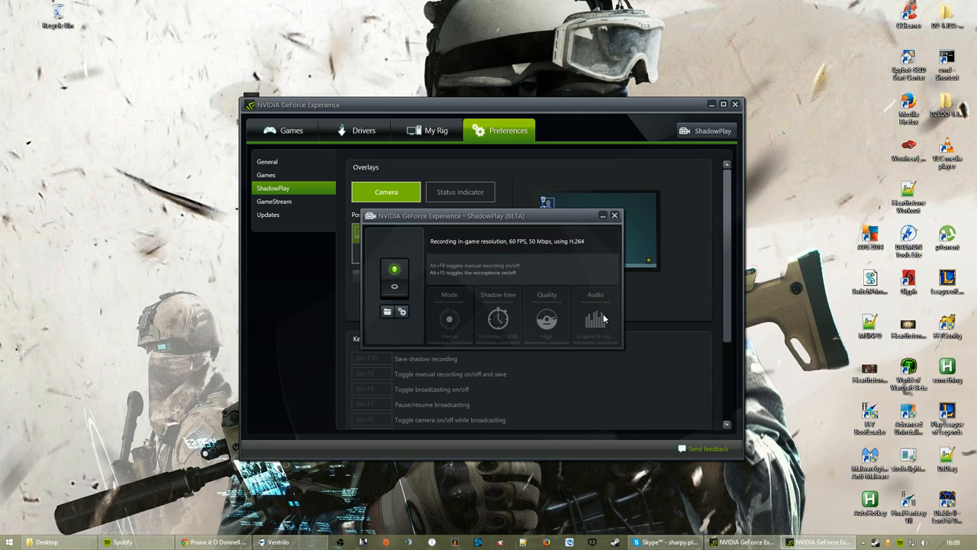
Switch ShadowPlay audio capture to In-game and microphone
{"action": "left_click", "coordinate": [613, 214]}
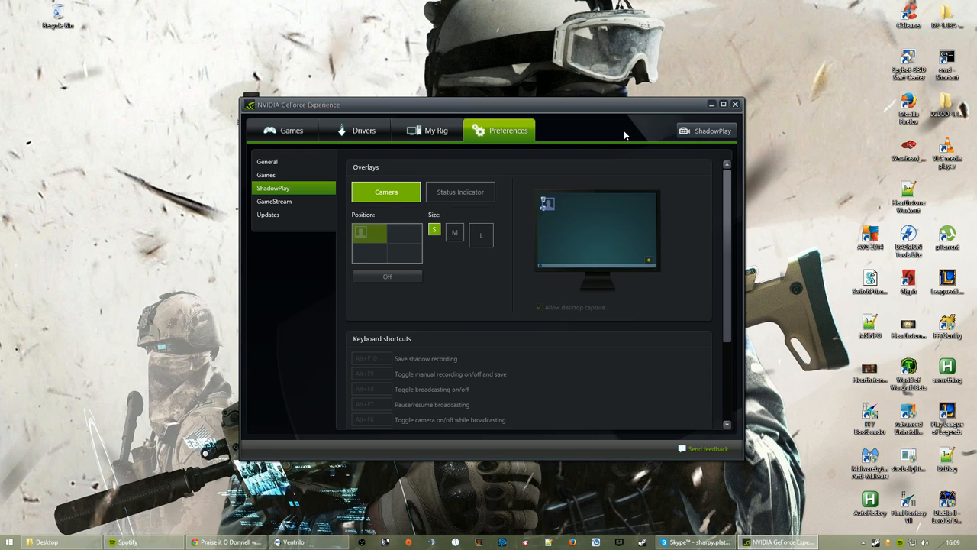
{"action": "mouse_move", "coordinate": [675, 332]}
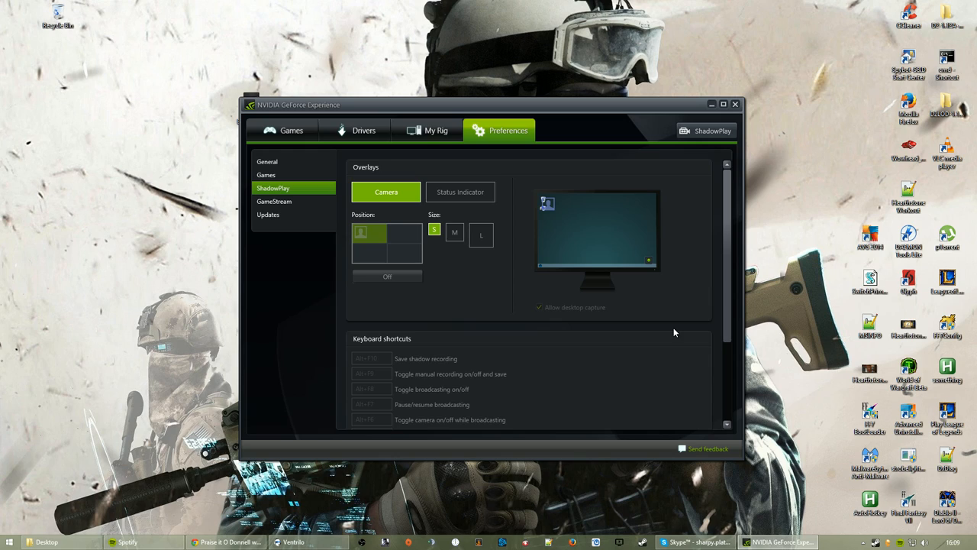
{"action": "mouse_move", "coordinate": [645, 358]}
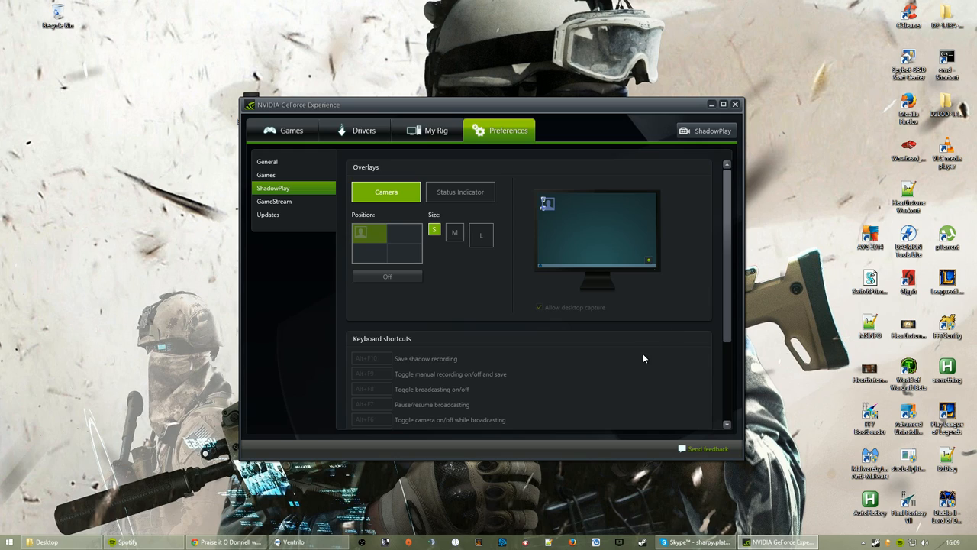